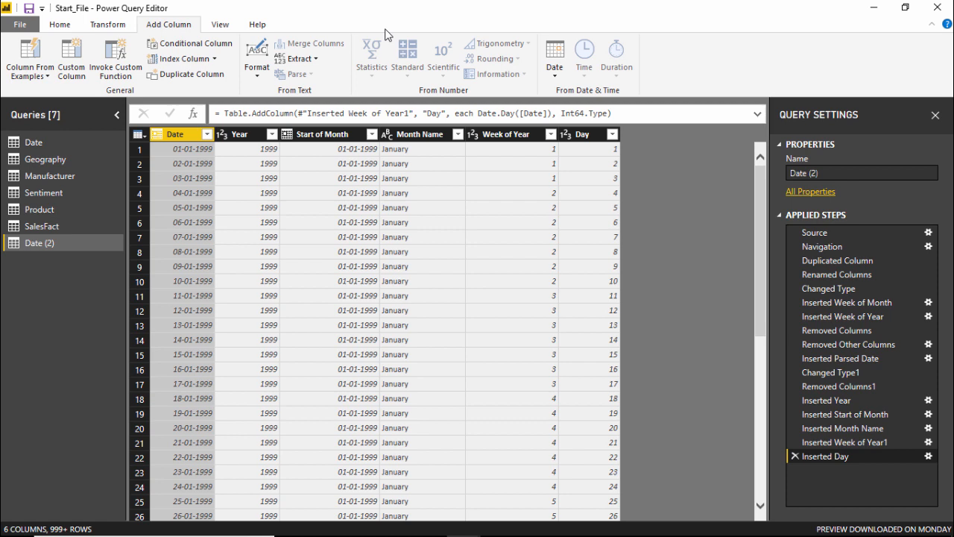
mouse_move(295, 199)
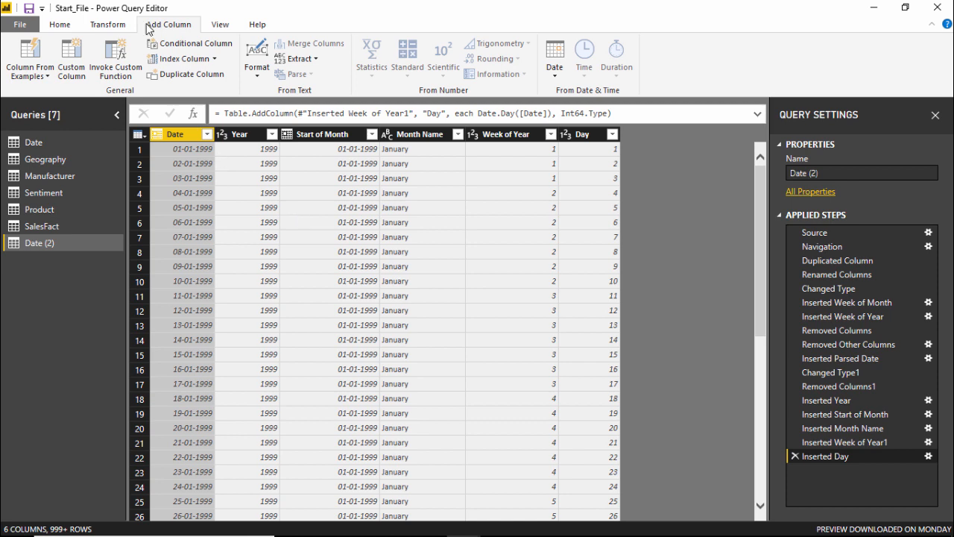
mouse_move(298, 224)
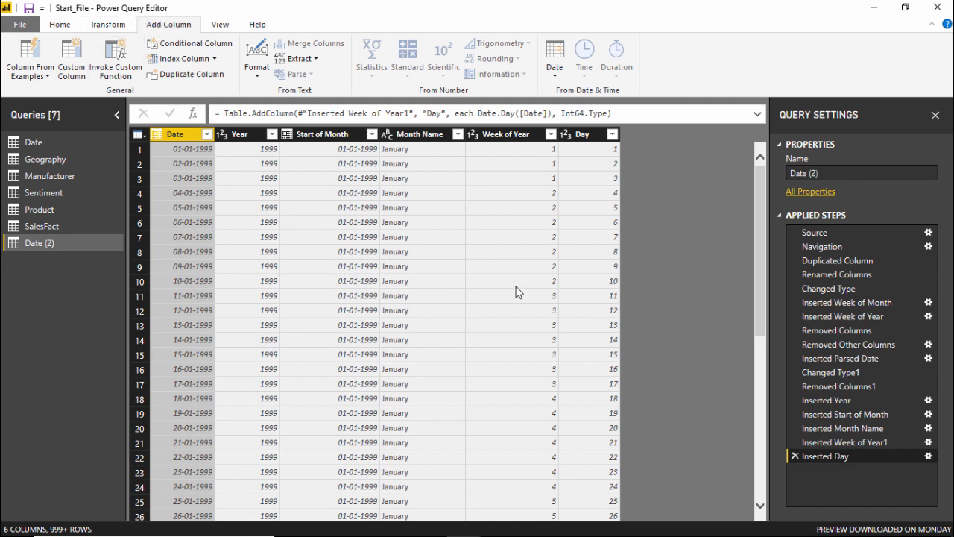
mouse_move(510, 289)
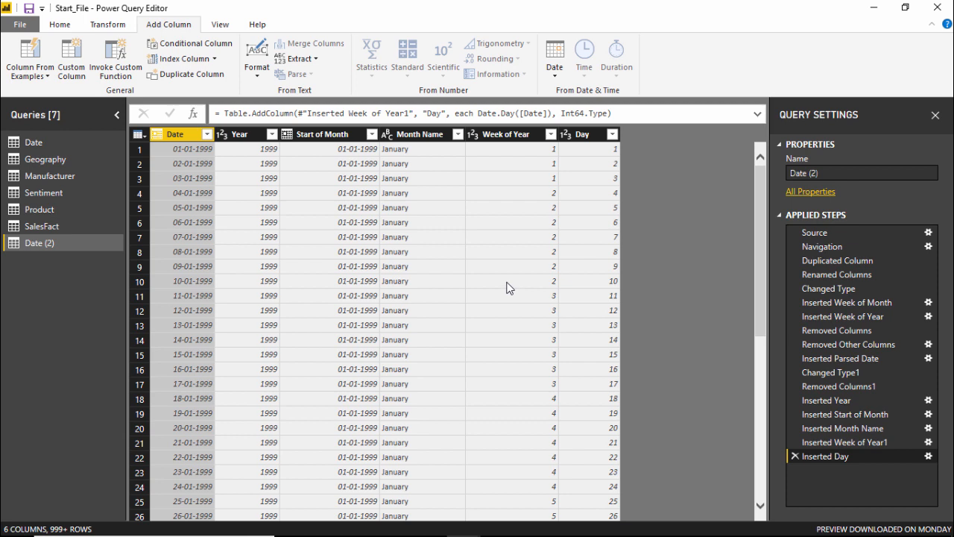
mouse_move(257, 278)
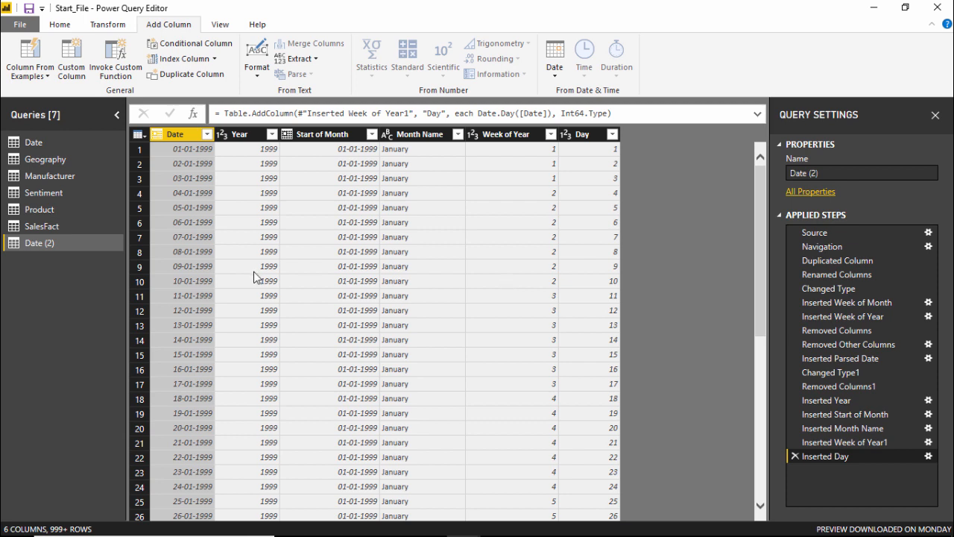
mouse_move(164, 221)
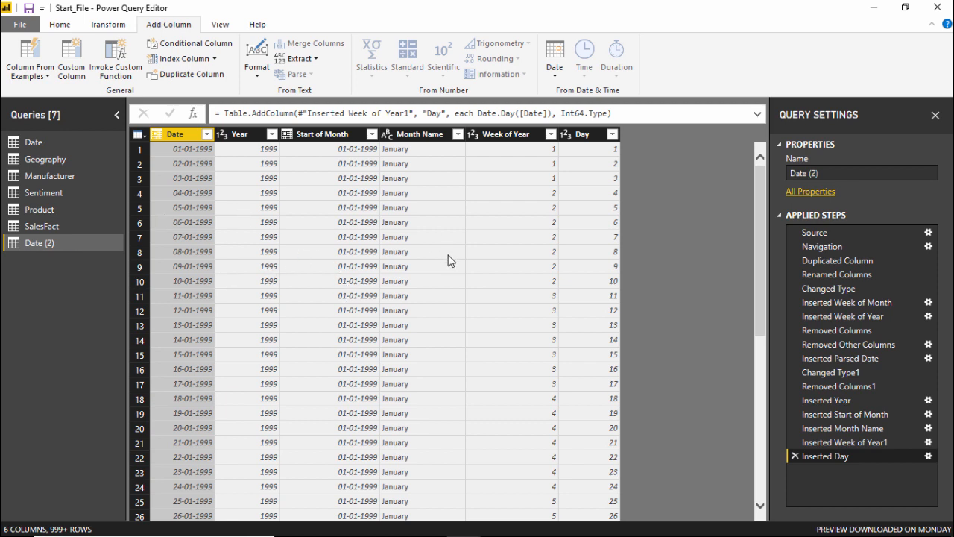
mouse_move(564, 265)
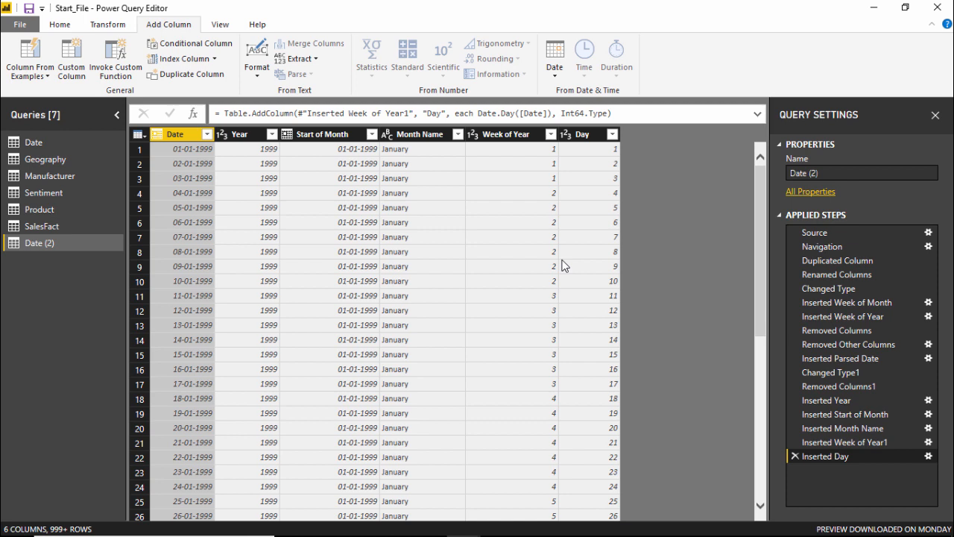
mouse_move(232, 149)
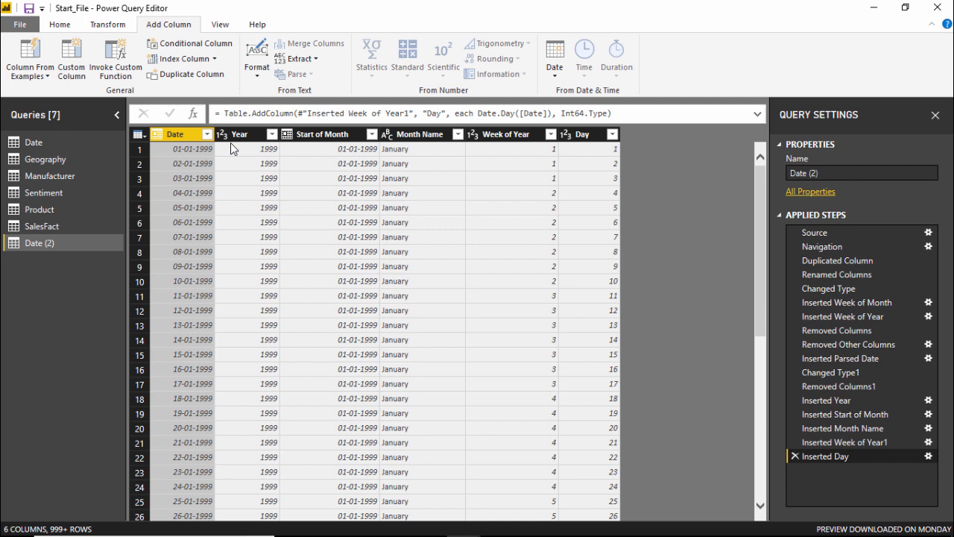
mouse_move(259, 137)
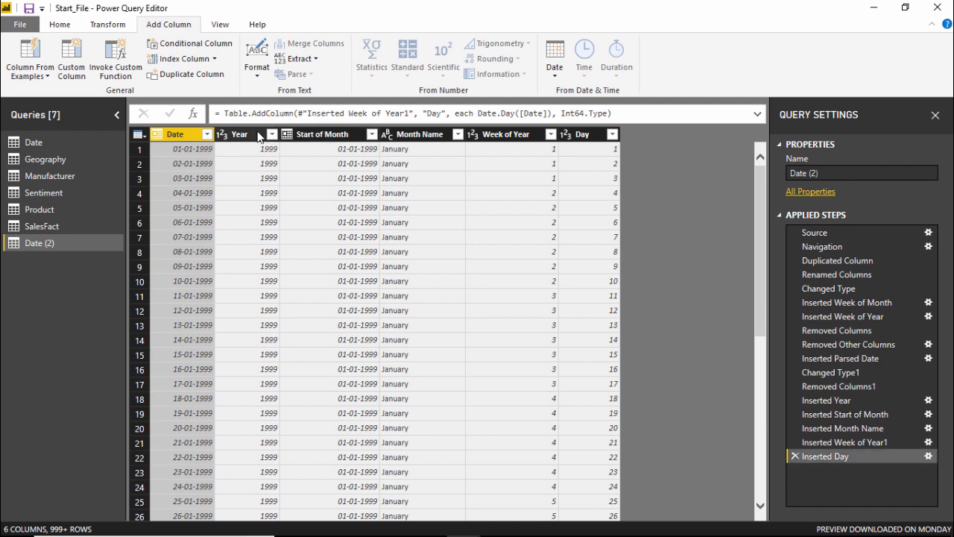
Remove the Year column from the Date (2) query, leaving five columns.
click(239, 134)
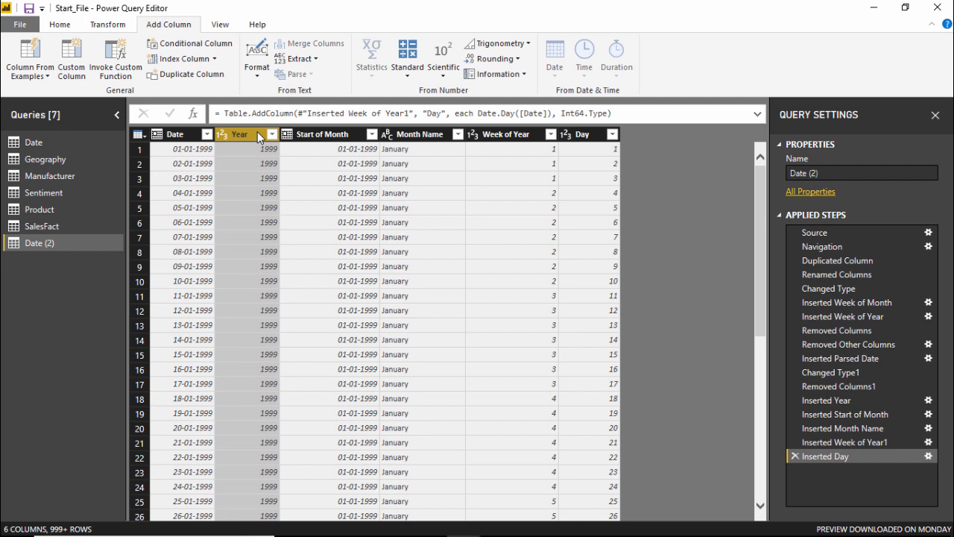
right_click(259, 134)
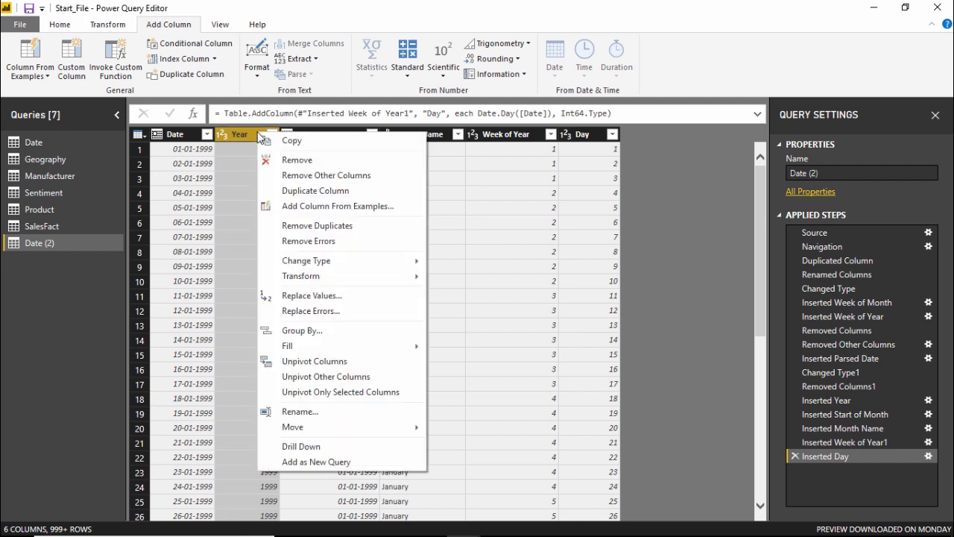
mouse_move(306, 160)
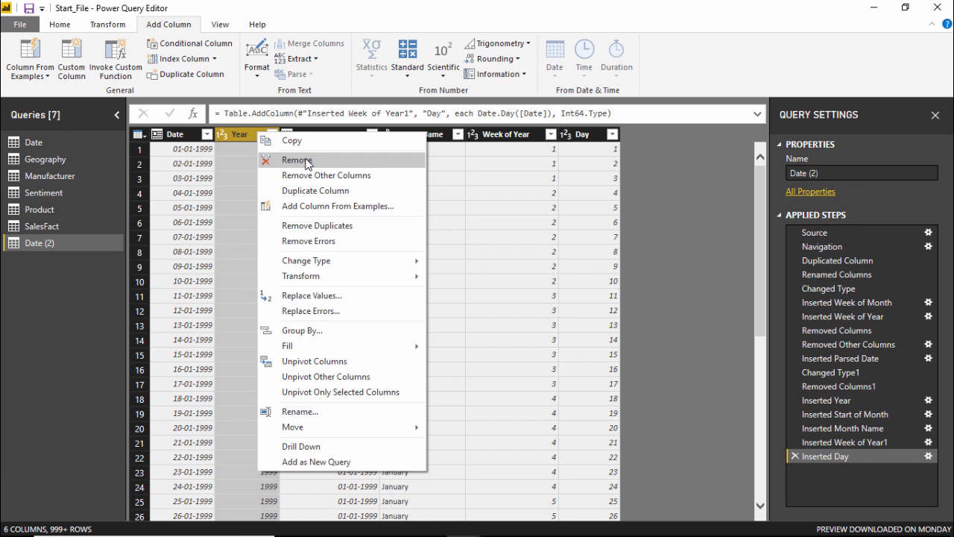
click(297, 160)
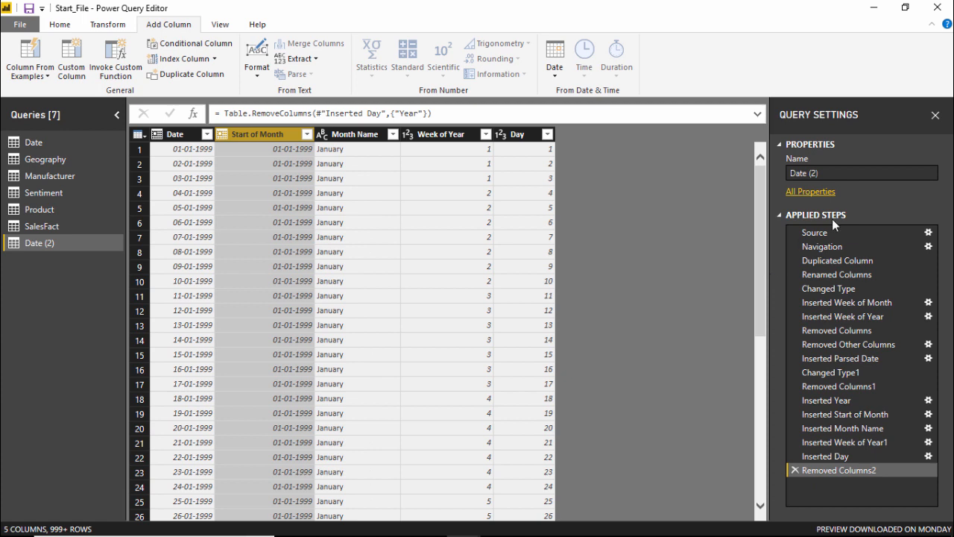
mouse_move(841, 470)
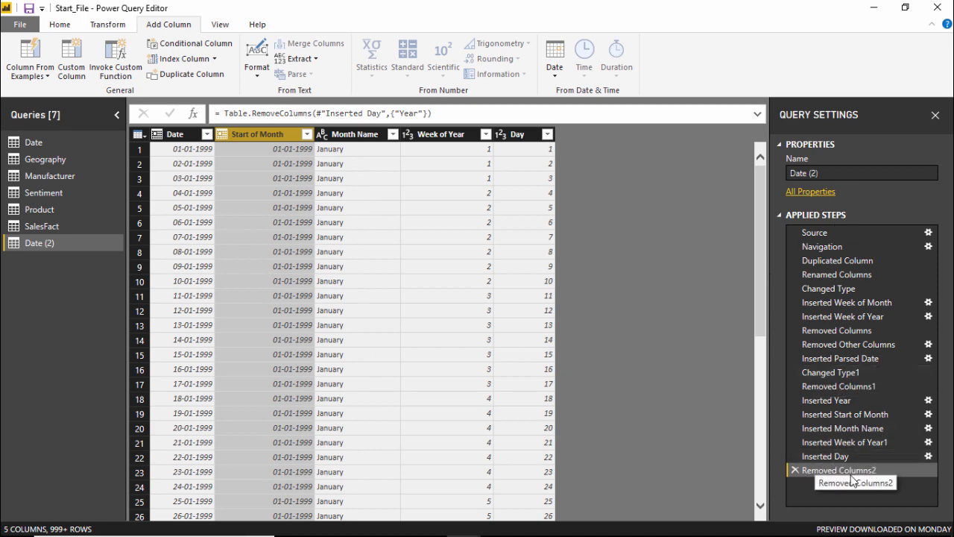
mouse_move(857, 480)
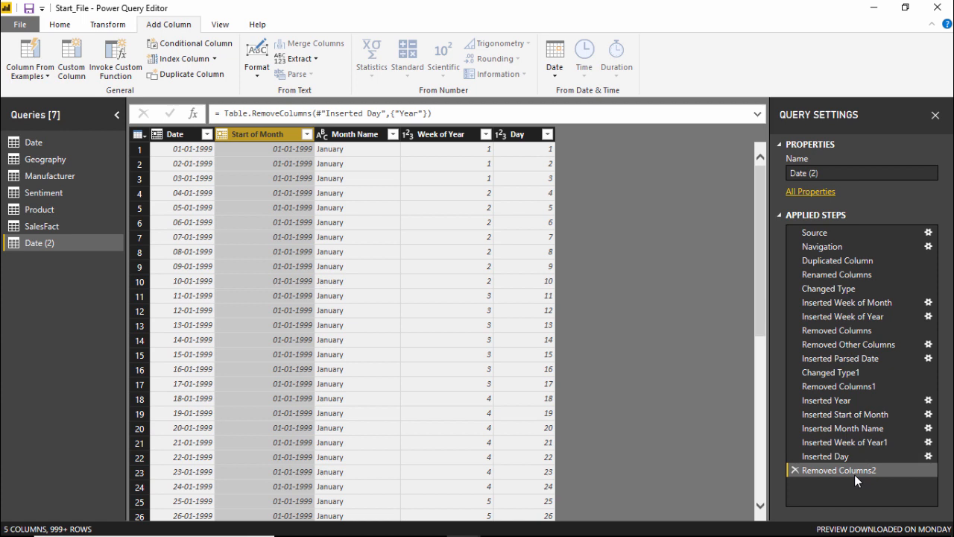
mouse_move(799, 477)
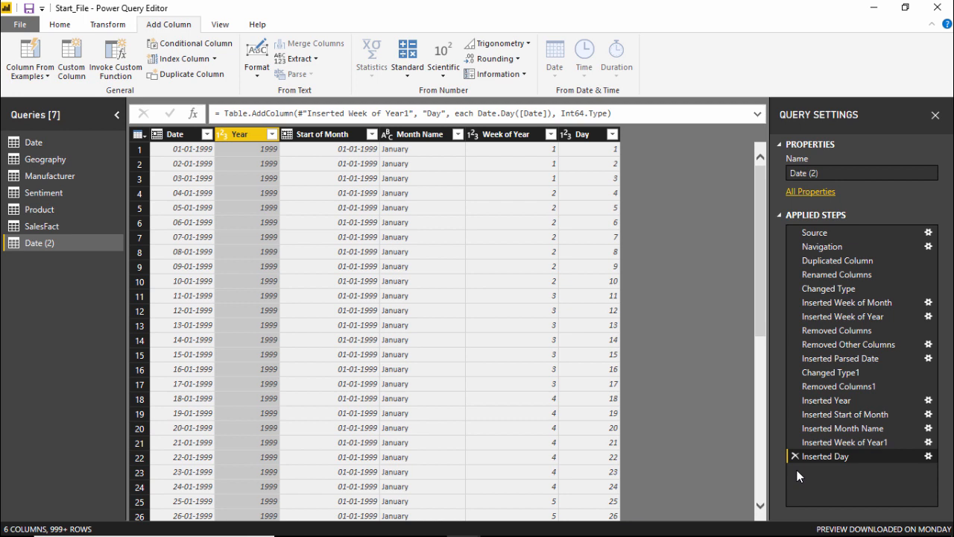
mouse_move(439, 227)
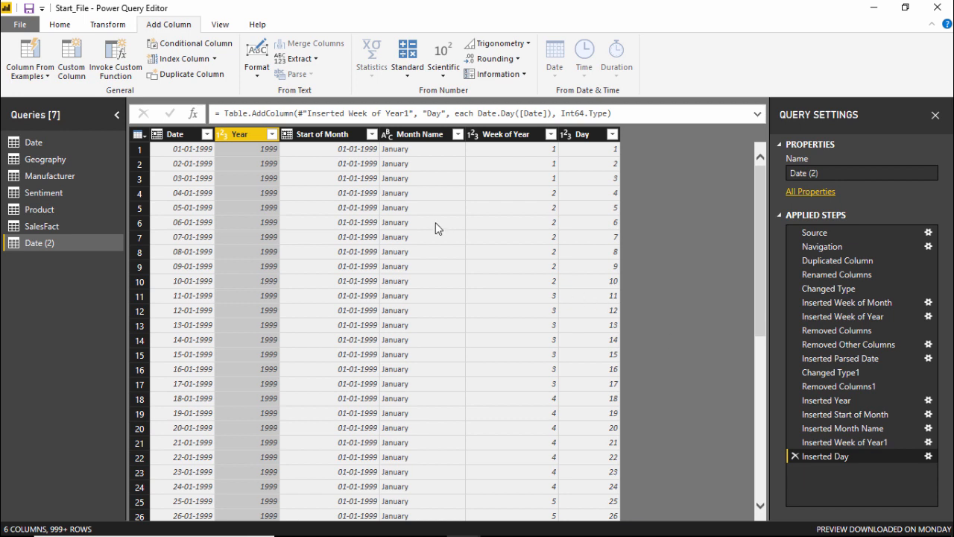
mouse_move(798, 471)
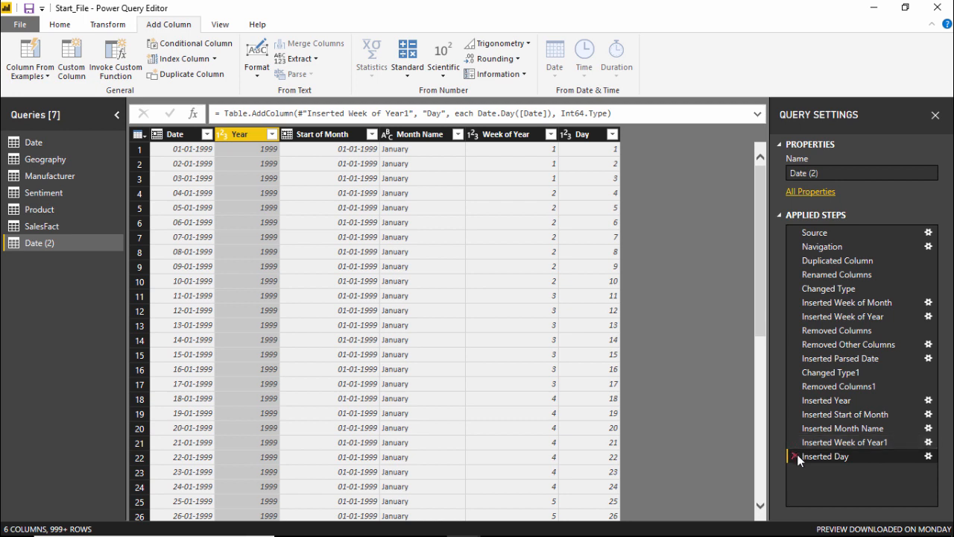
mouse_move(796, 470)
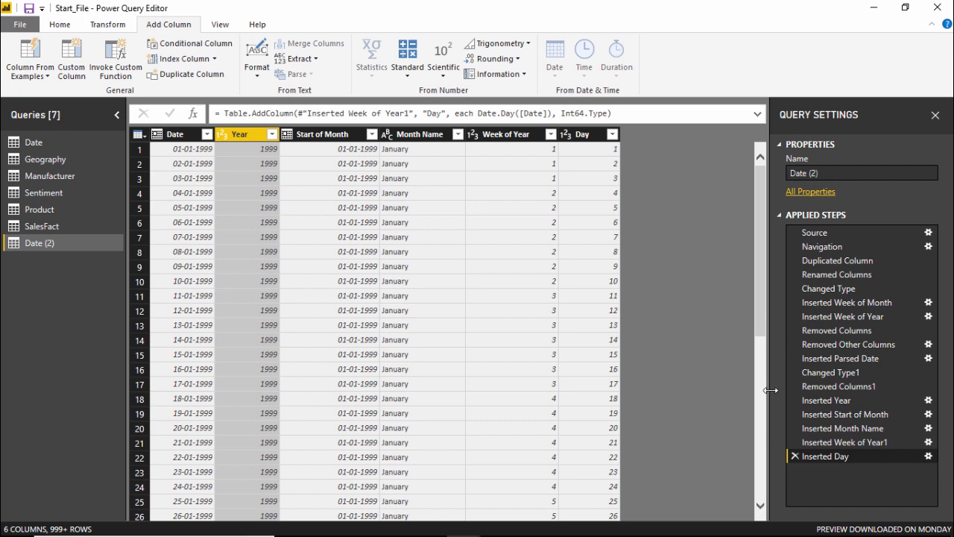
mouse_move(270, 230)
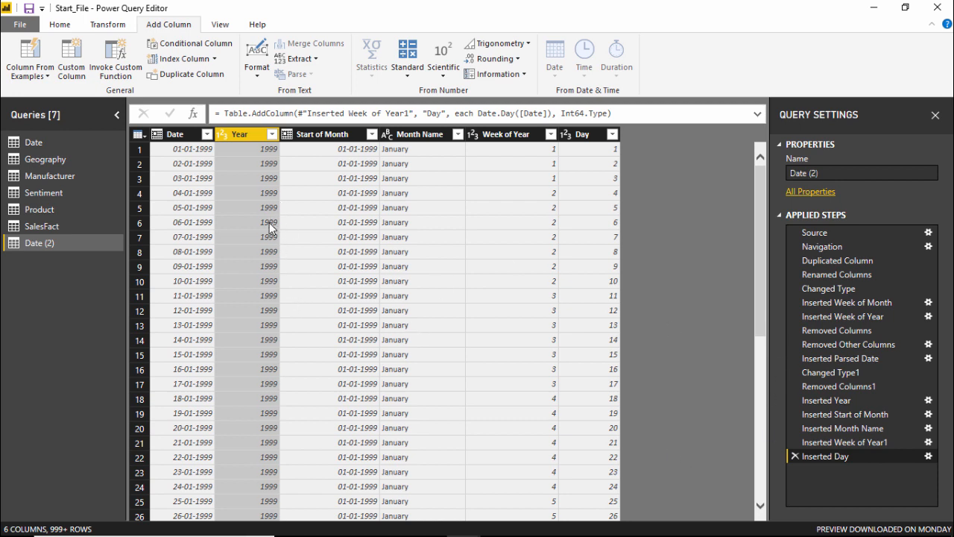
mouse_move(402, 247)
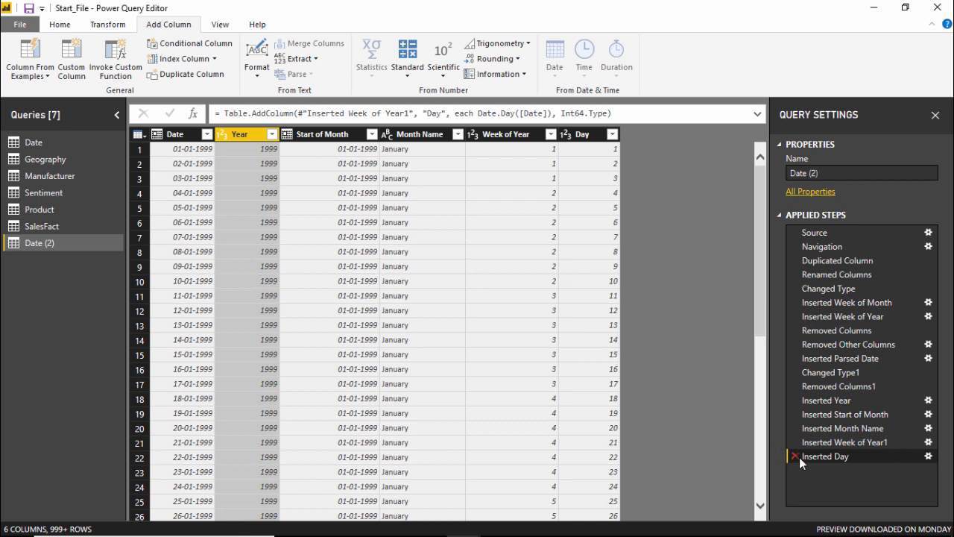
mouse_move(802, 462)
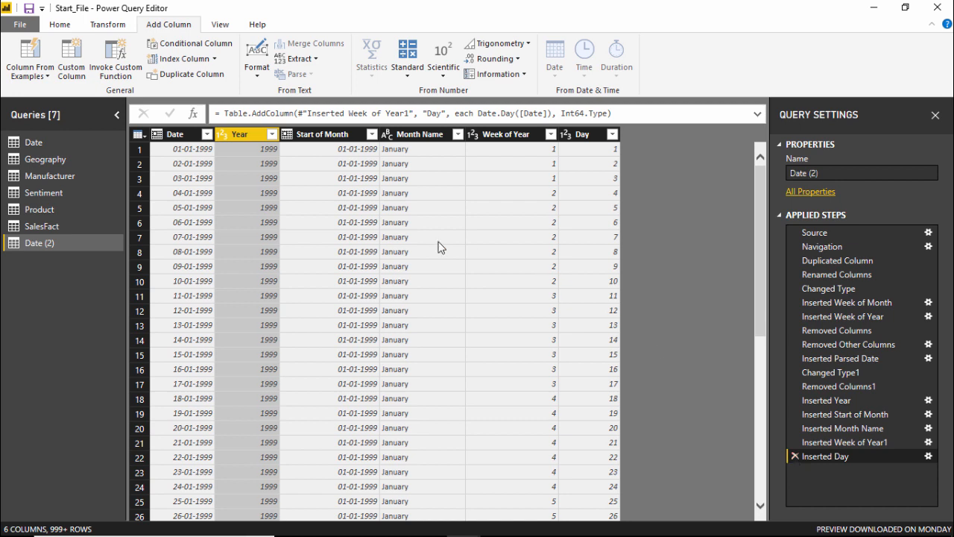
mouse_move(317, 159)
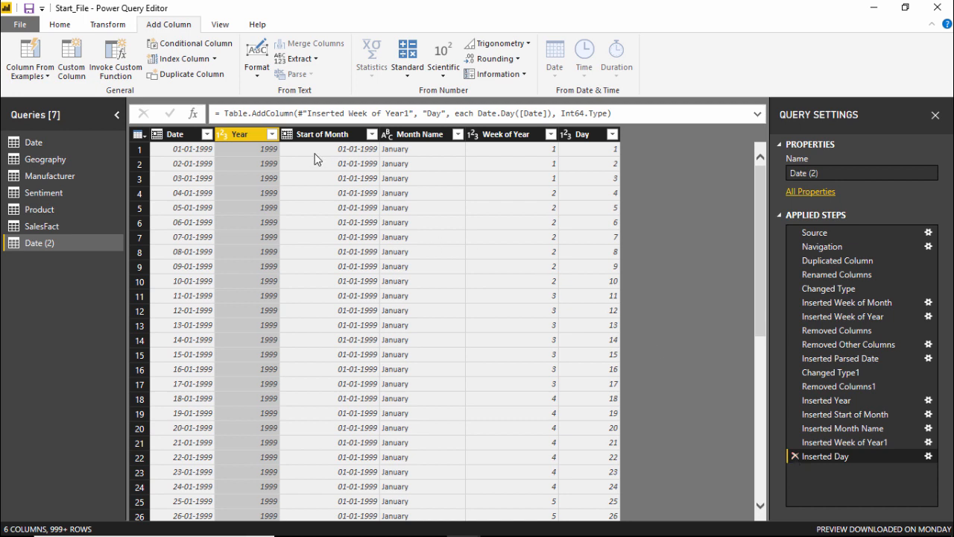
mouse_move(261, 143)
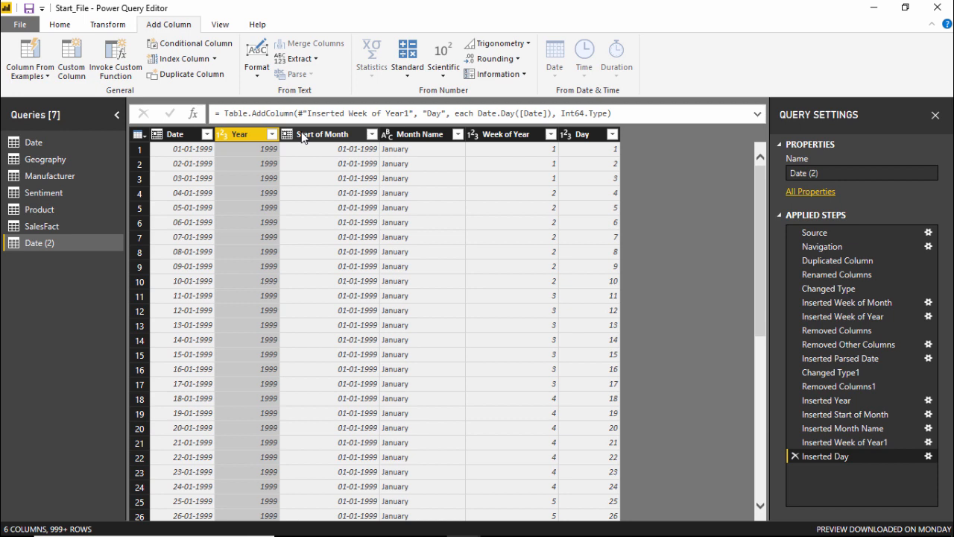
Keep only the Start of Month column via Remove Other Columns.
right_click(323, 134)
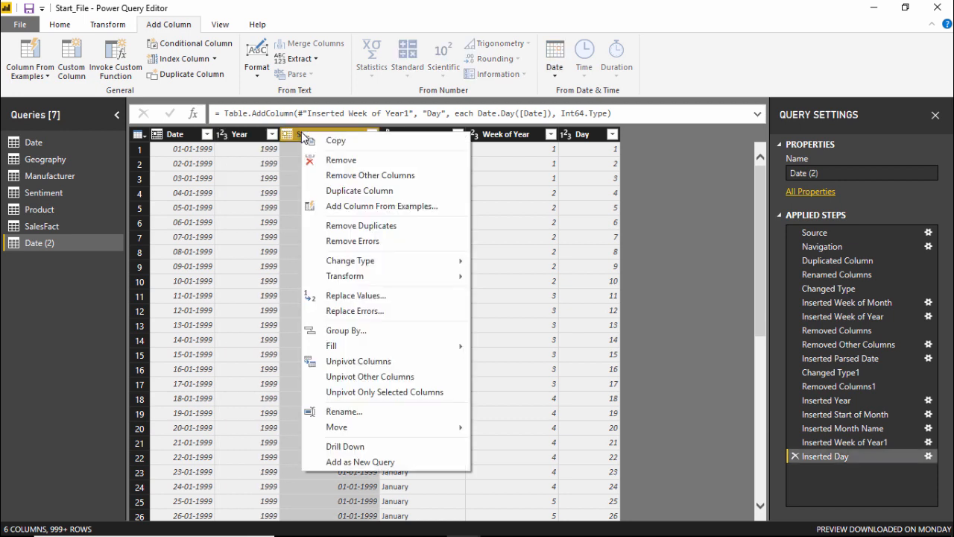
mouse_move(358, 176)
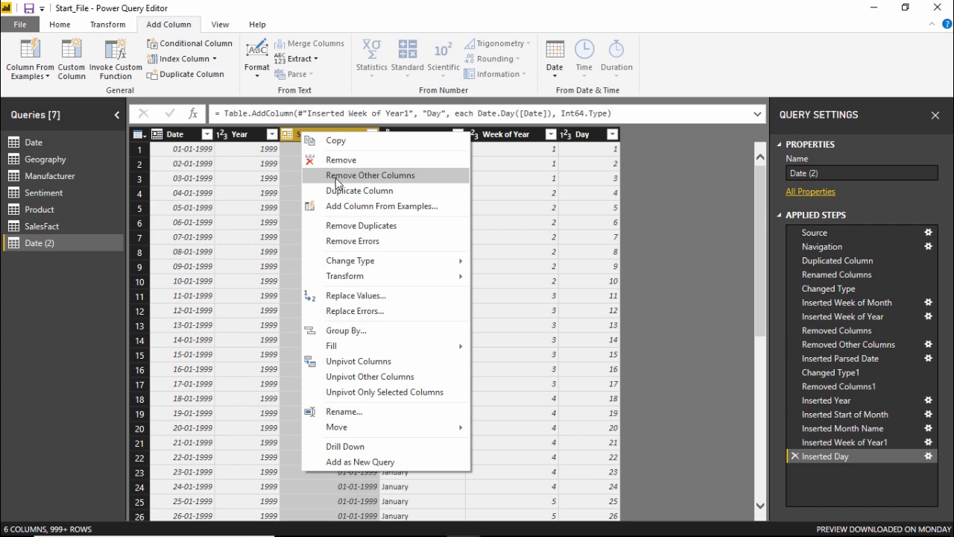
mouse_move(394, 185)
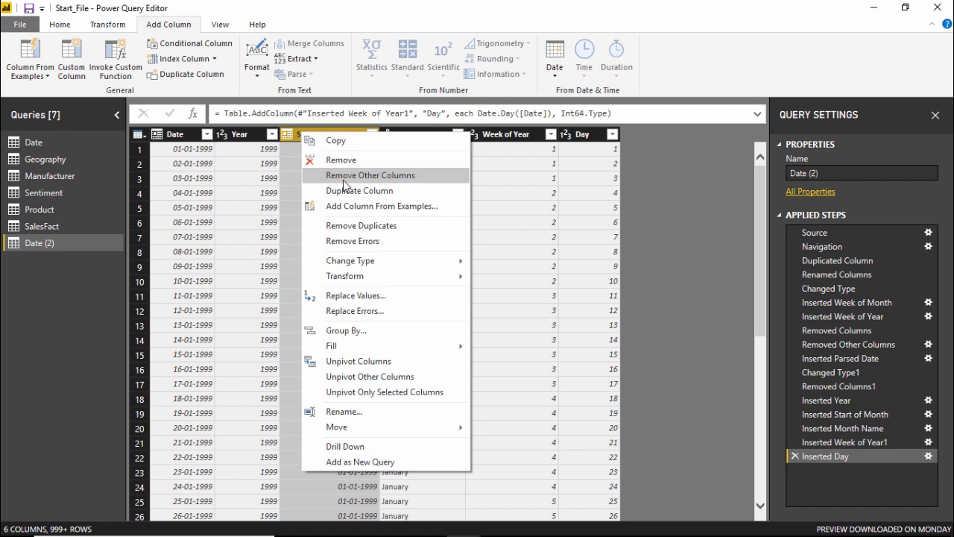
mouse_move(313, 146)
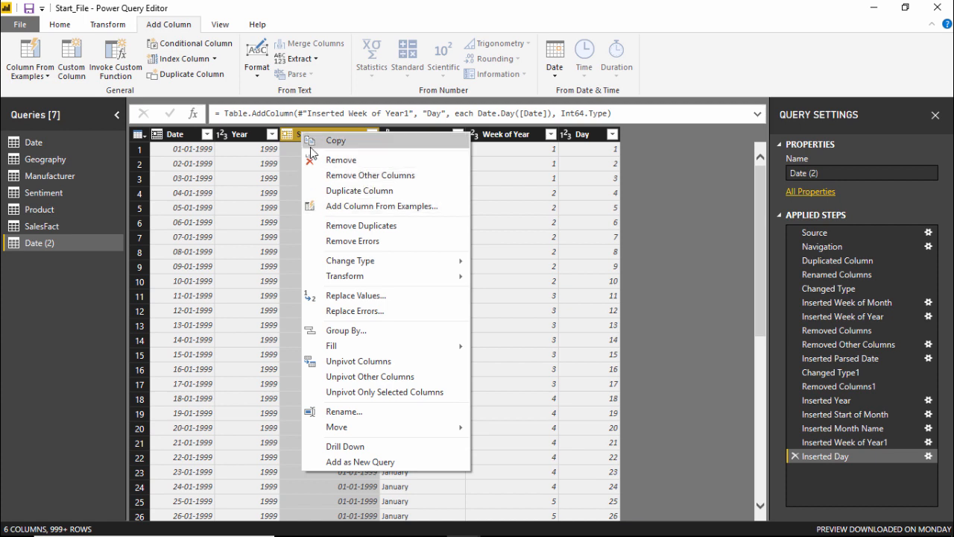
mouse_move(346, 185)
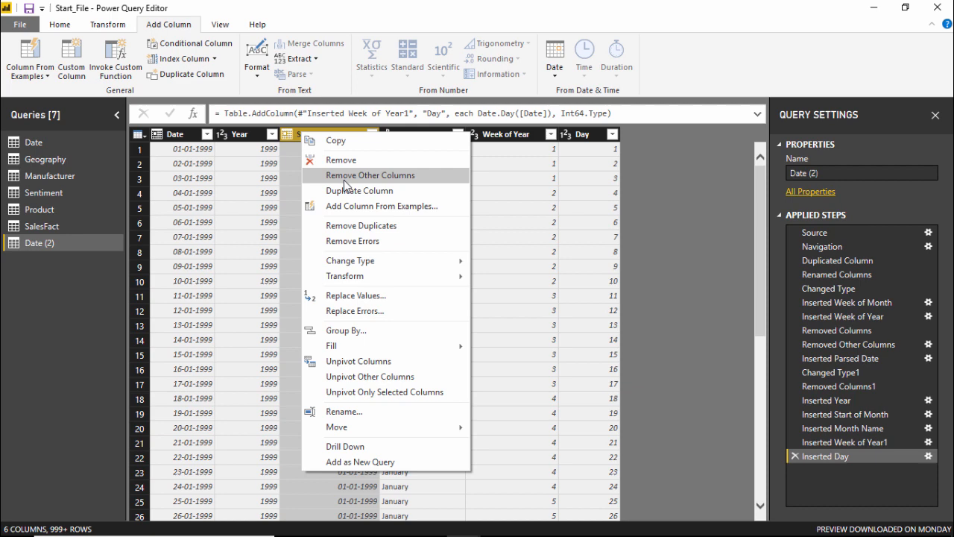
click(370, 175)
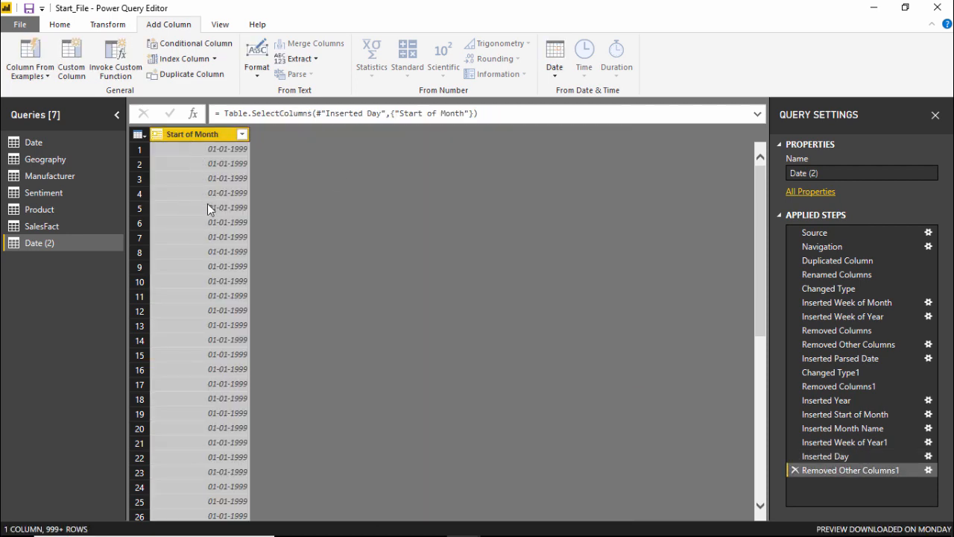
mouse_move(465, 292)
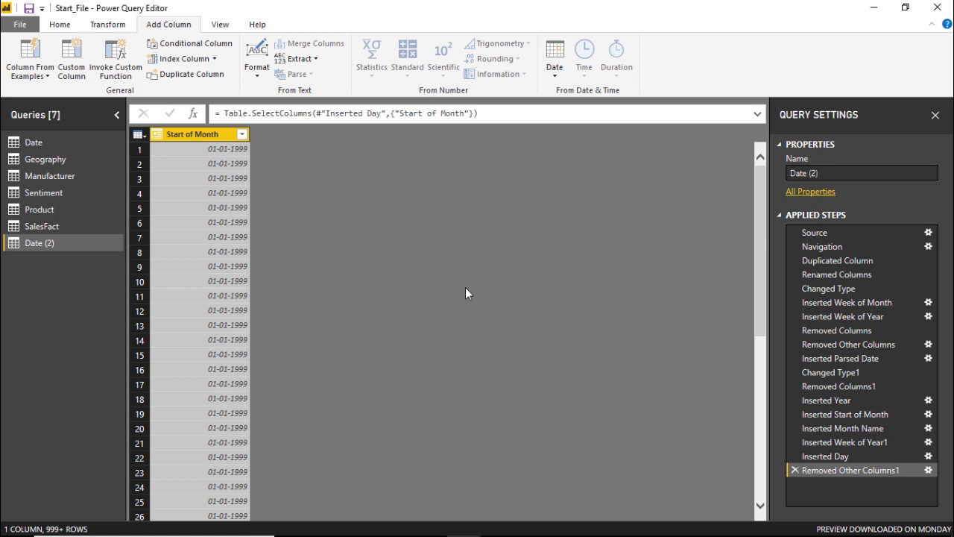
mouse_move(407, 272)
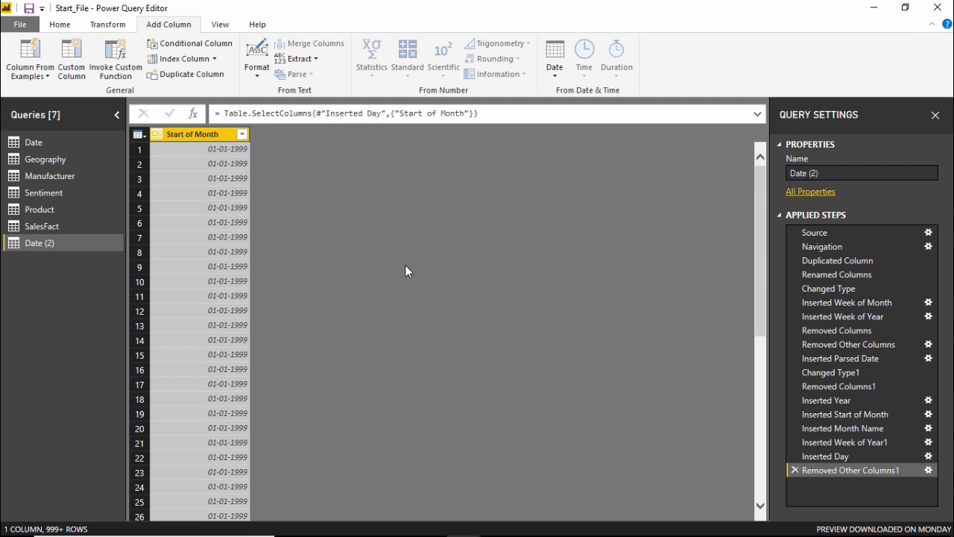
mouse_move(743, 424)
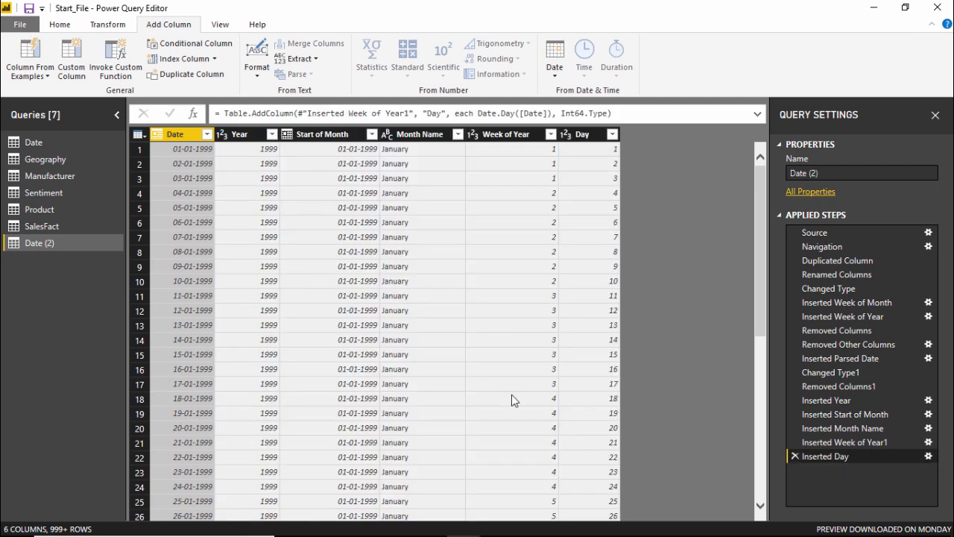
mouse_move(346, 179)
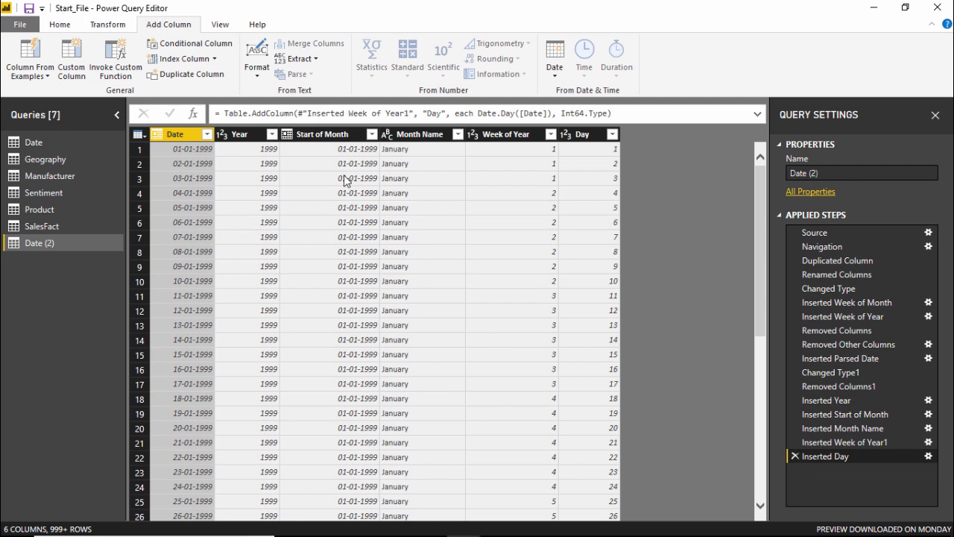
mouse_move(319, 139)
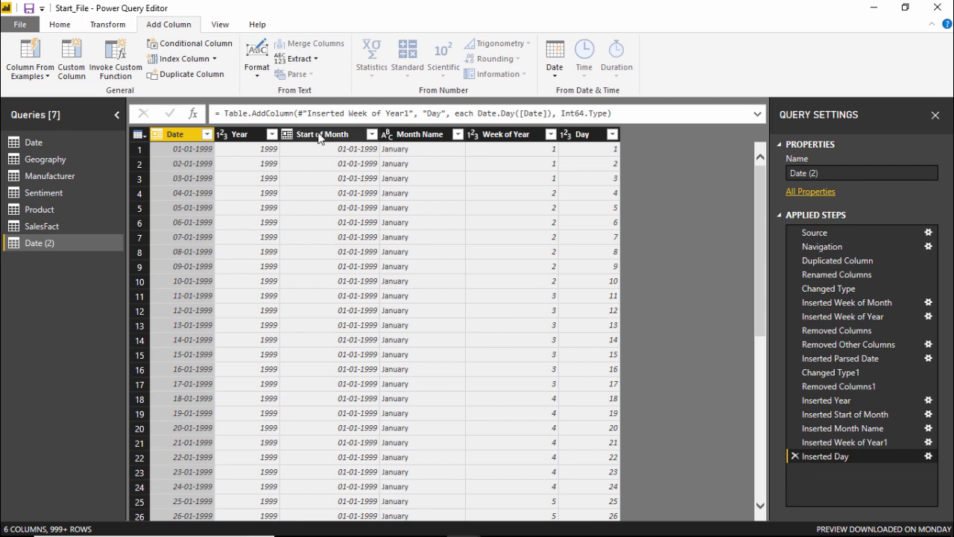
Bring up the column actions for Start of Month after restoring all six columns.
right_click(321, 134)
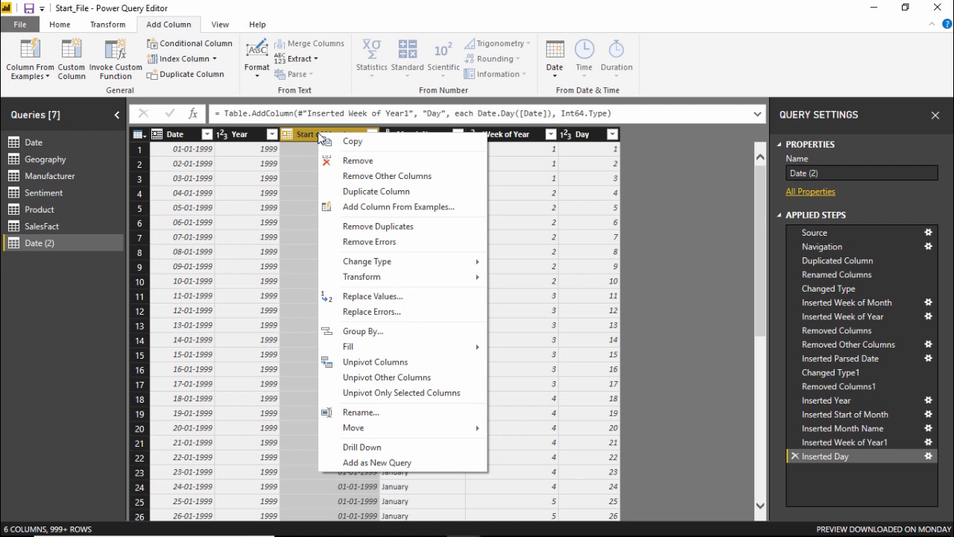
mouse_move(388, 176)
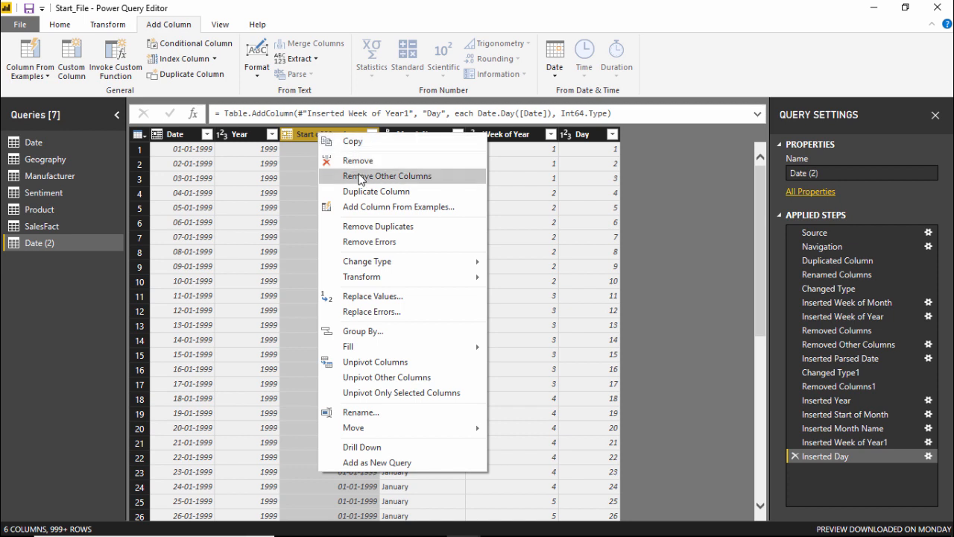
mouse_move(376, 191)
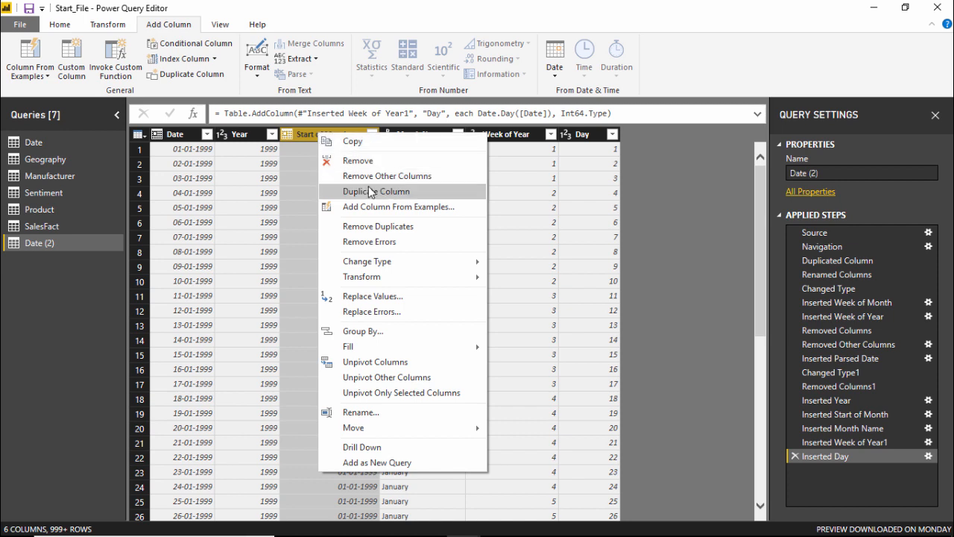
mouse_move(298, 159)
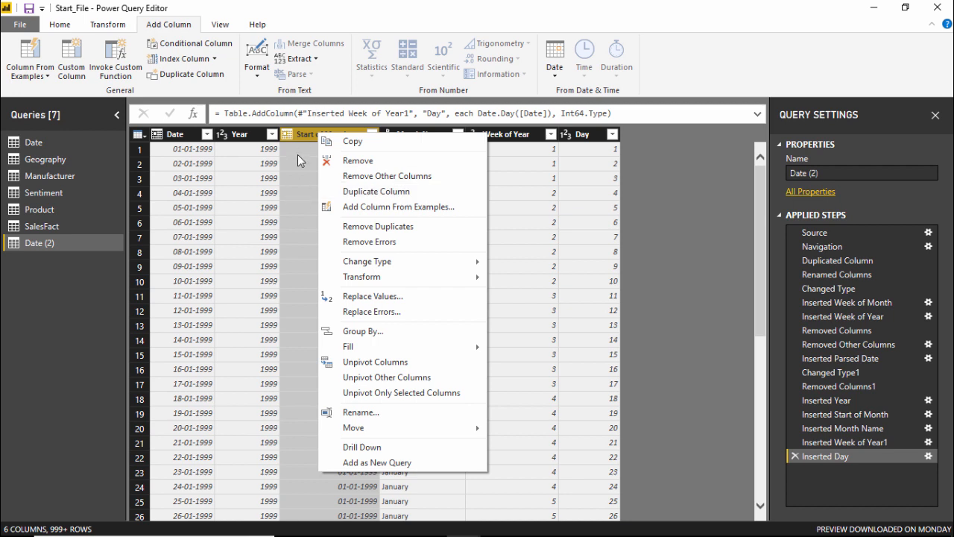
mouse_move(649, 236)
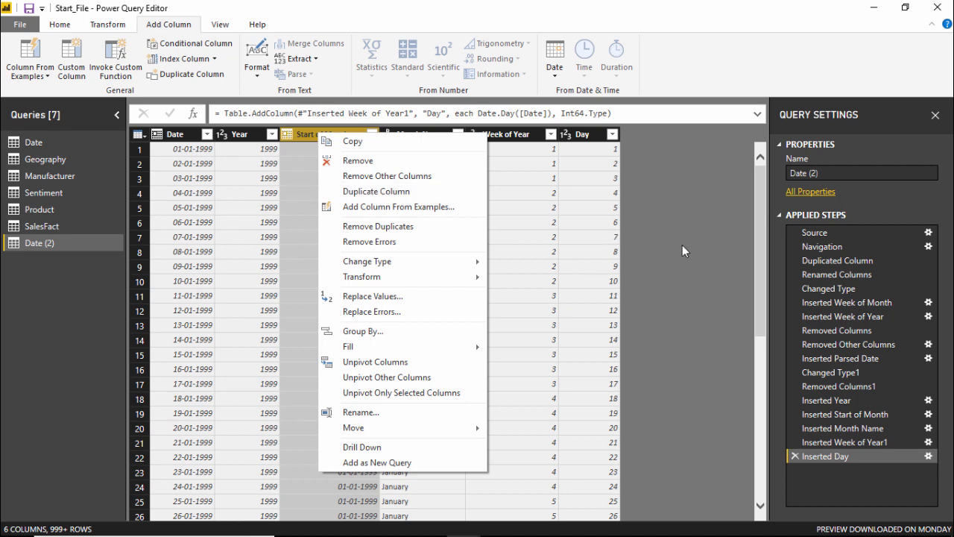
mouse_move(376, 191)
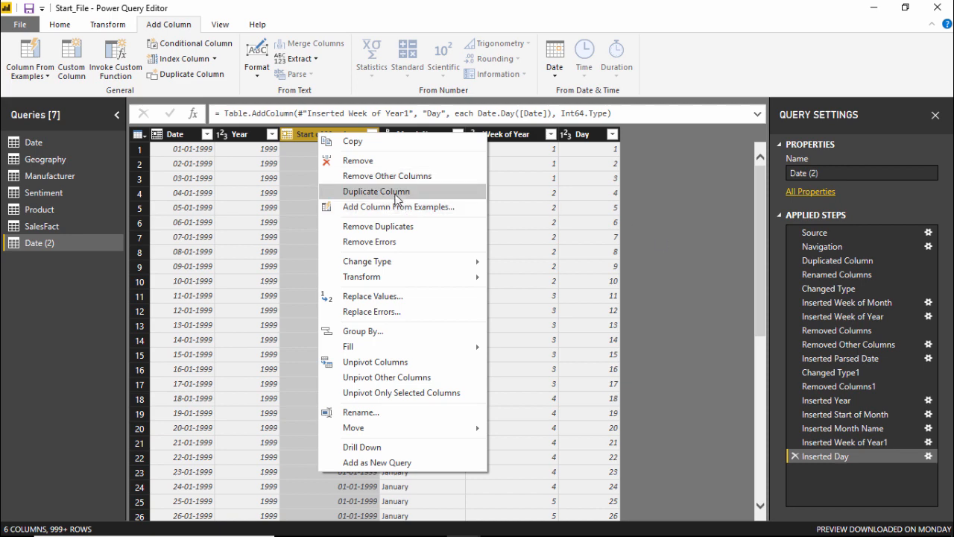
Duplicate the Start of Month column, then target the Start of Month - Copy for removal.
click(376, 191)
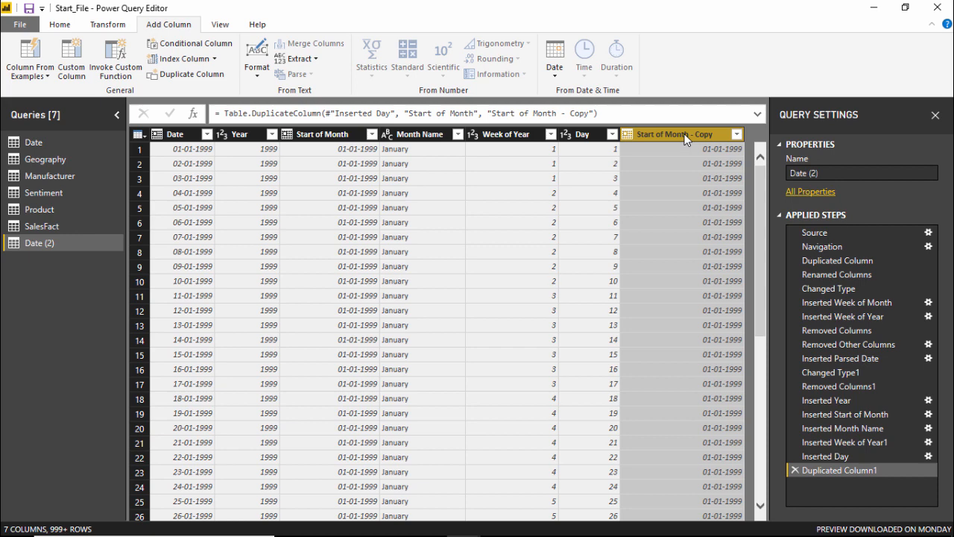
right_click(674, 134)
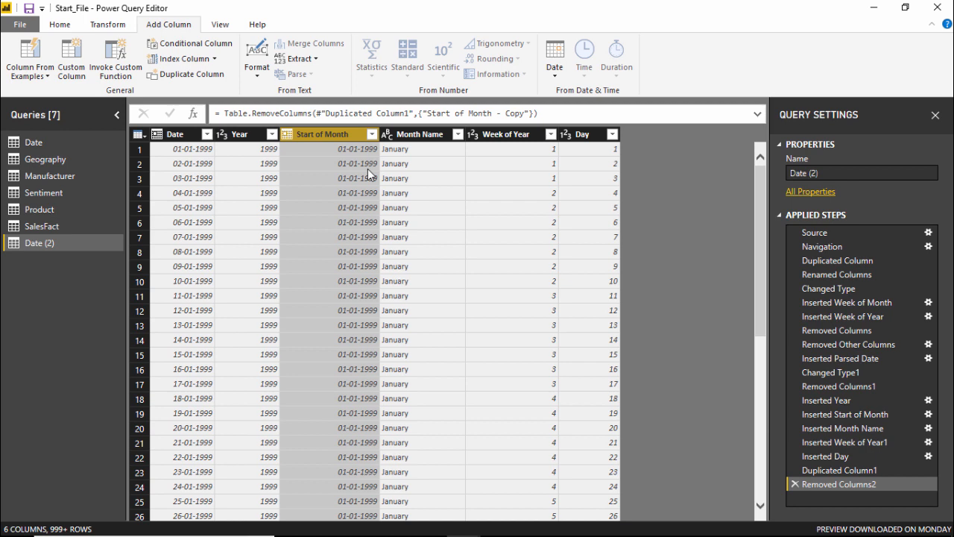
mouse_move(559, 182)
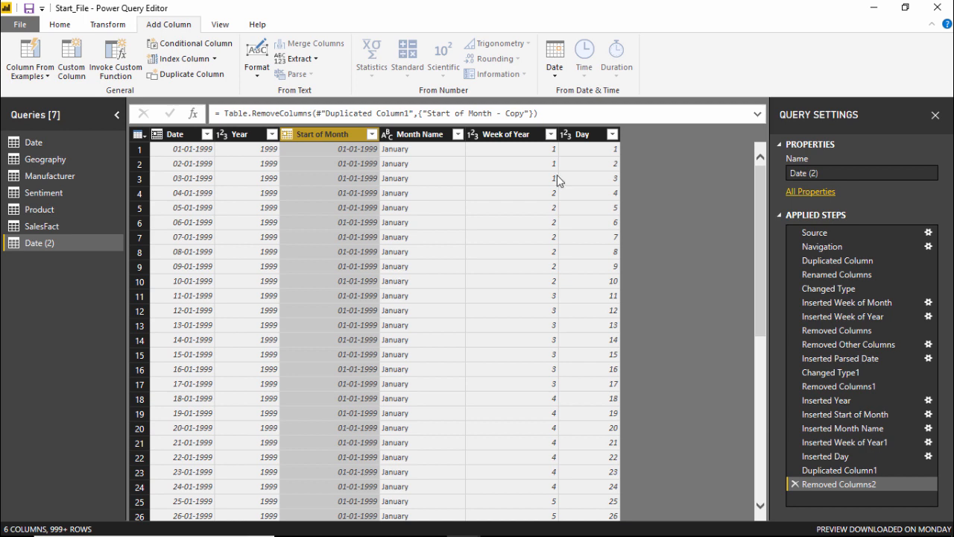
mouse_move(589, 163)
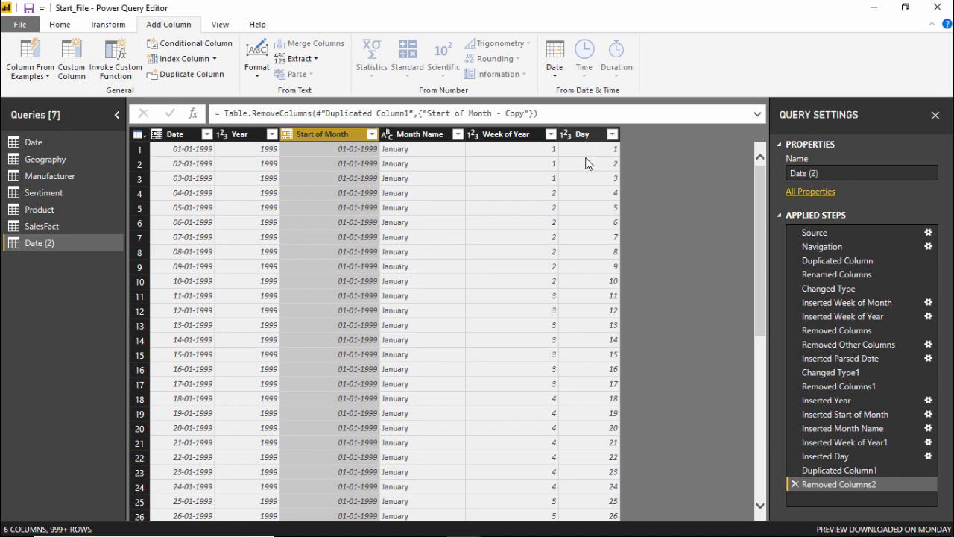
mouse_move(498, 185)
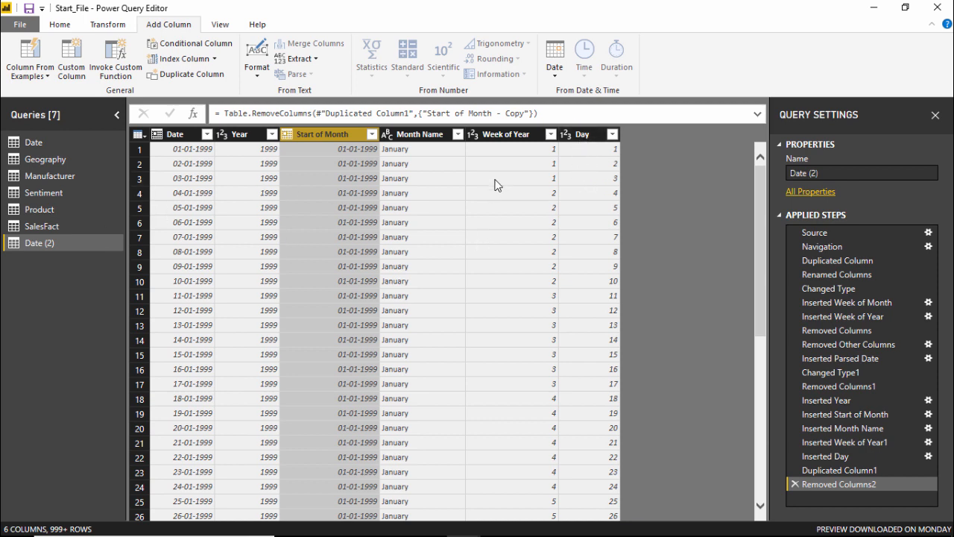
mouse_move(544, 170)
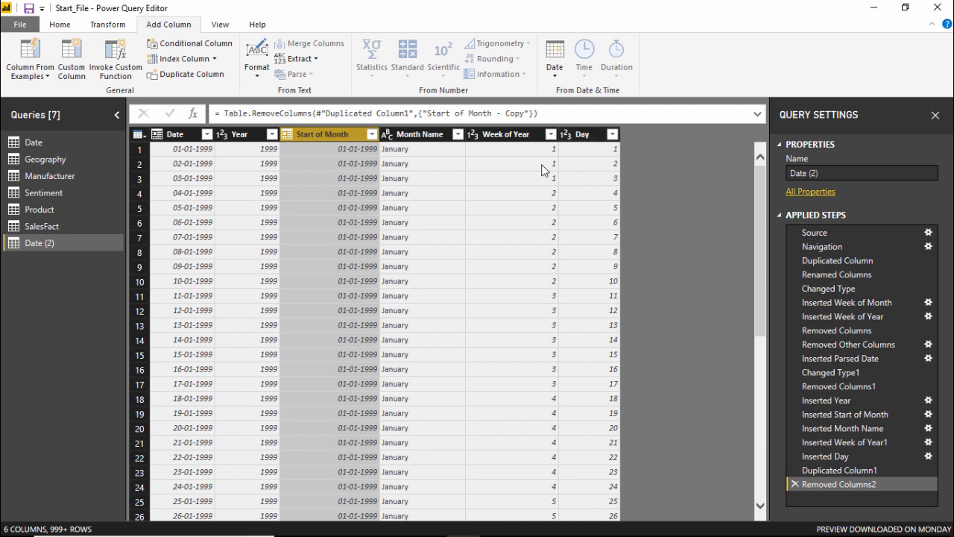
mouse_move(569, 146)
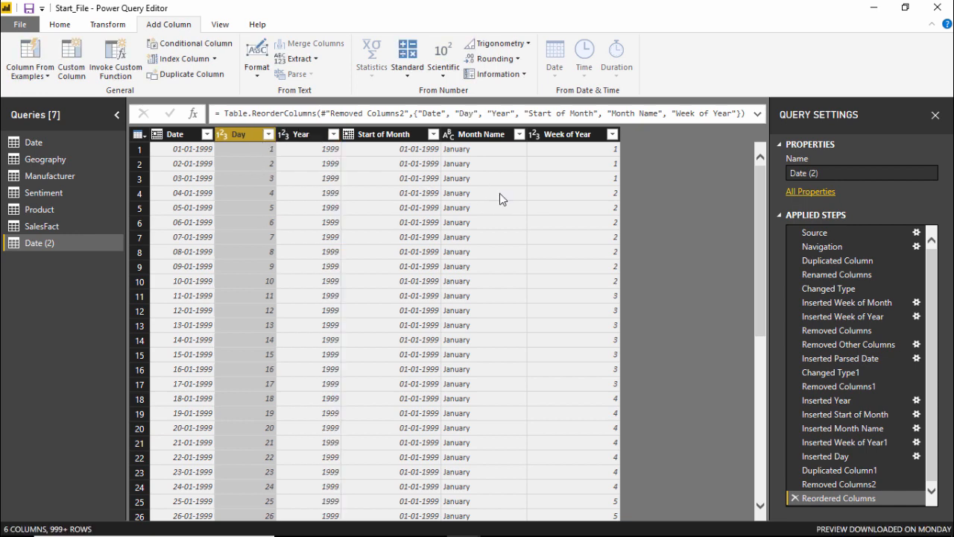
mouse_move(544, 242)
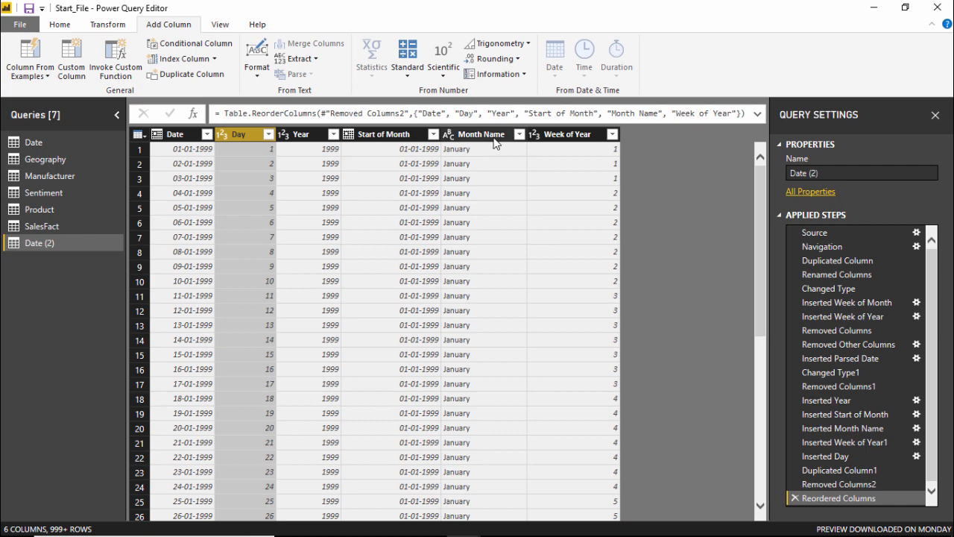
mouse_move(464, 148)
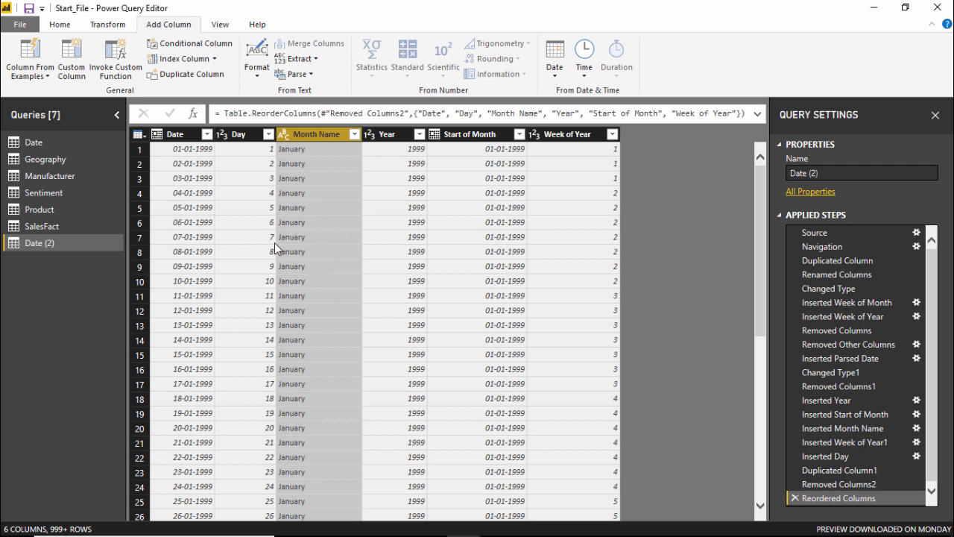
mouse_move(272, 291)
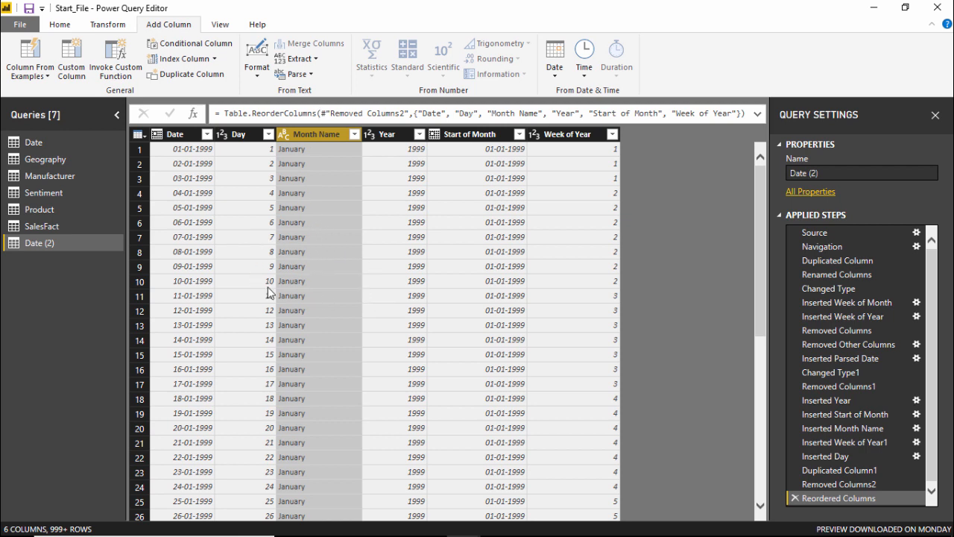
mouse_move(336, 197)
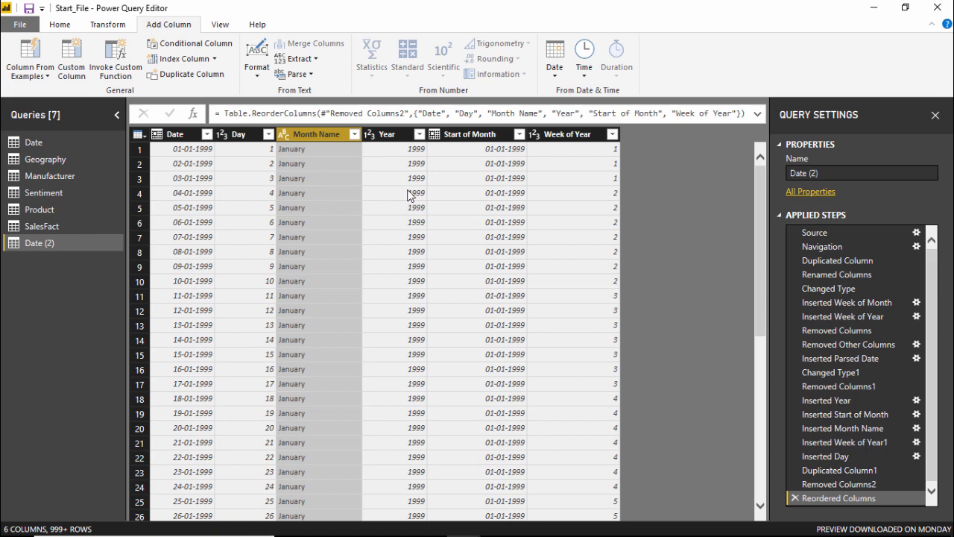
mouse_move(277, 153)
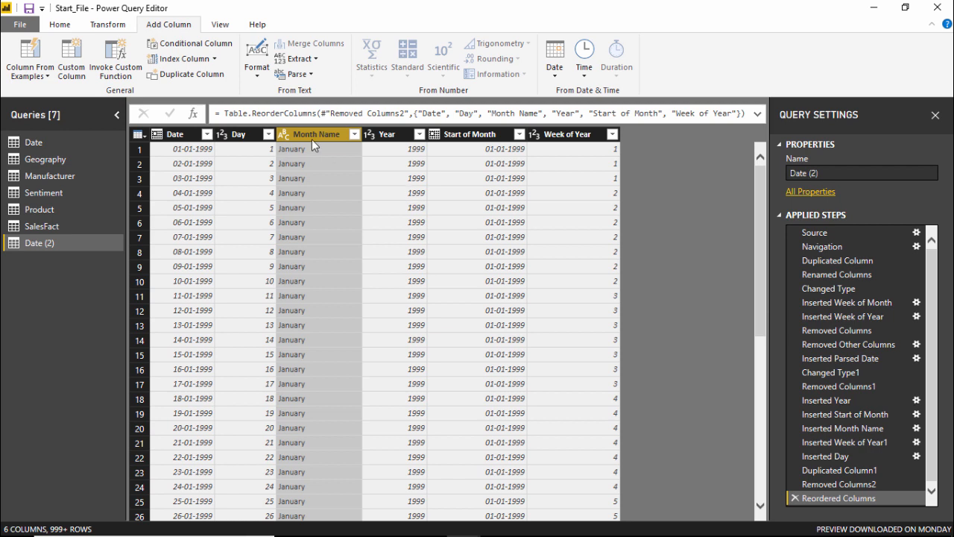
mouse_move(387, 230)
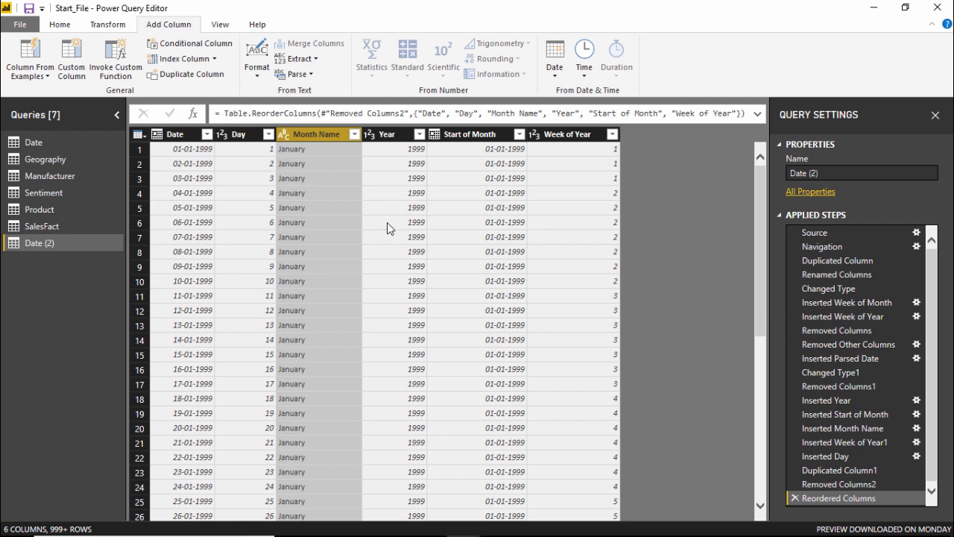